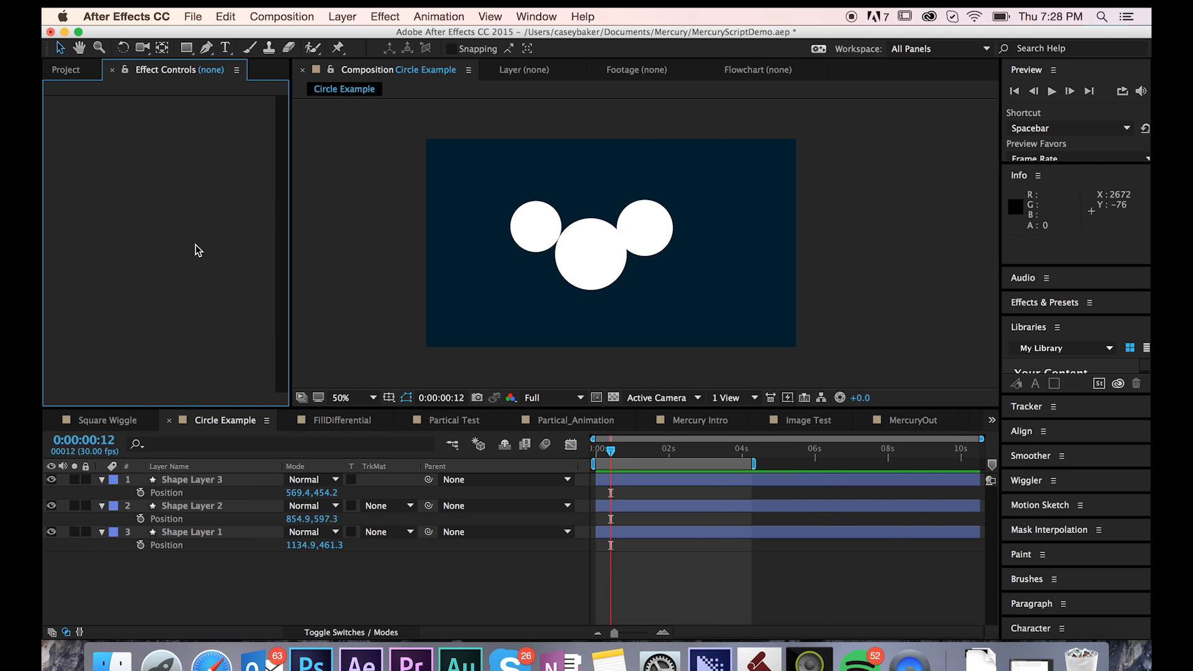
{"action": "mouse_move", "coordinate": [502, 185]}
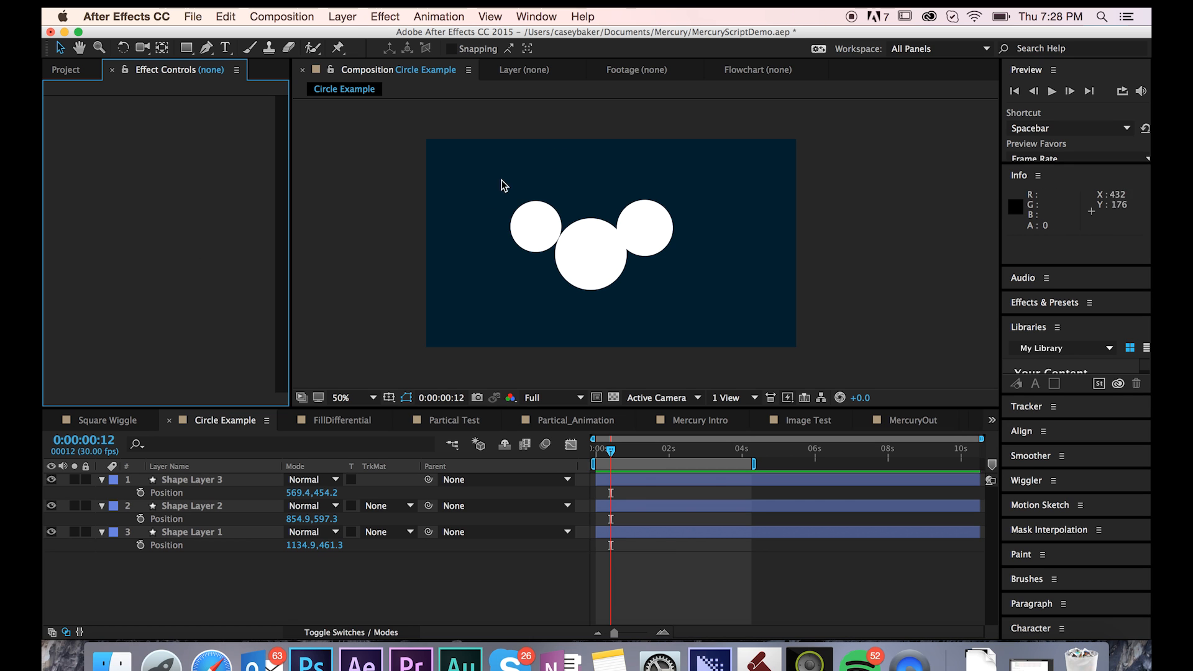
{"action": "mouse_move", "coordinate": [371, 168]}
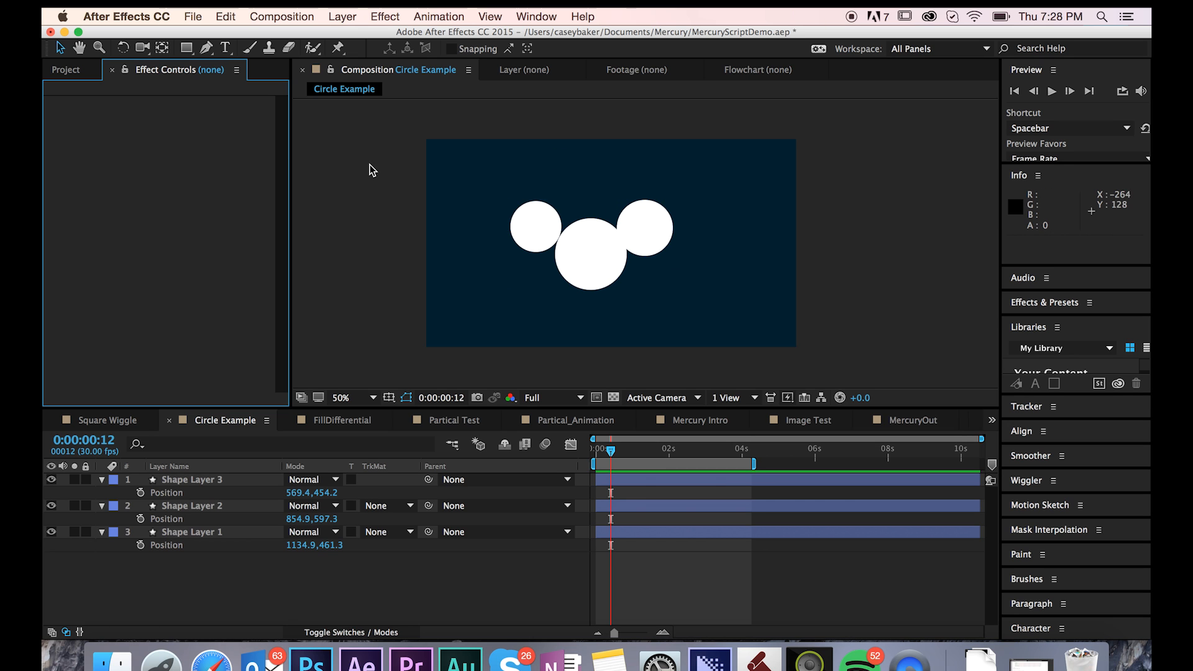
Launch Mercury.jsx from the Window menu and dock its panel beside Preview
{"action": "left_click", "coordinate": [536, 16]}
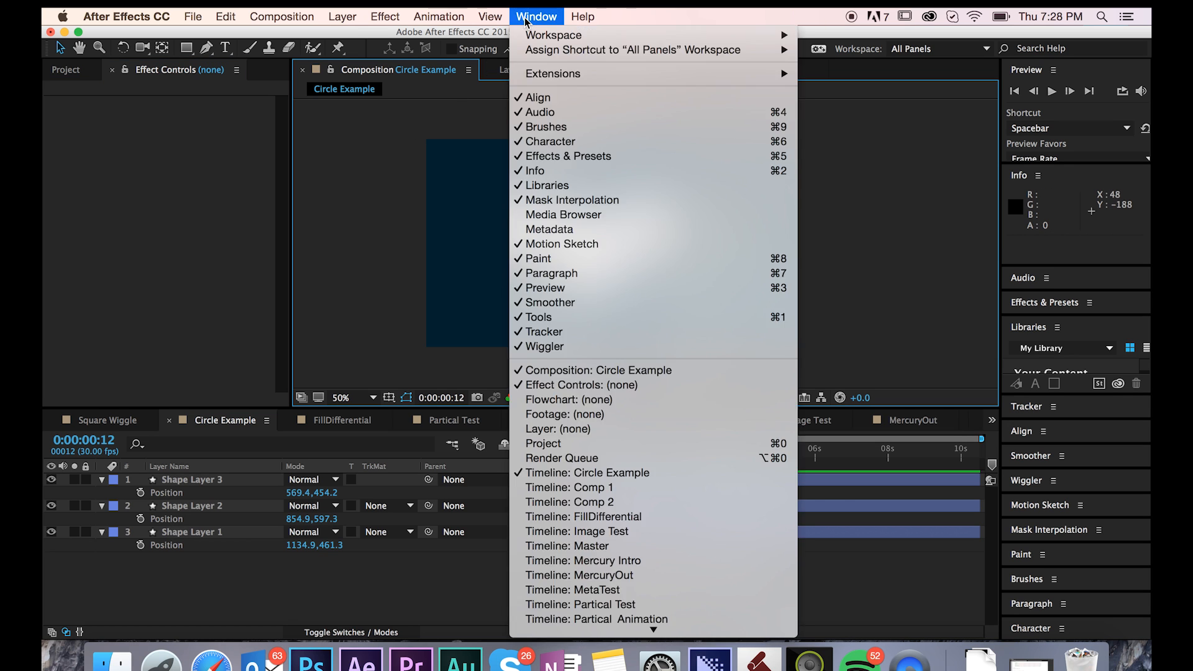
{"action": "scroll", "scroll_direction": "down", "scroll_amount": 3}
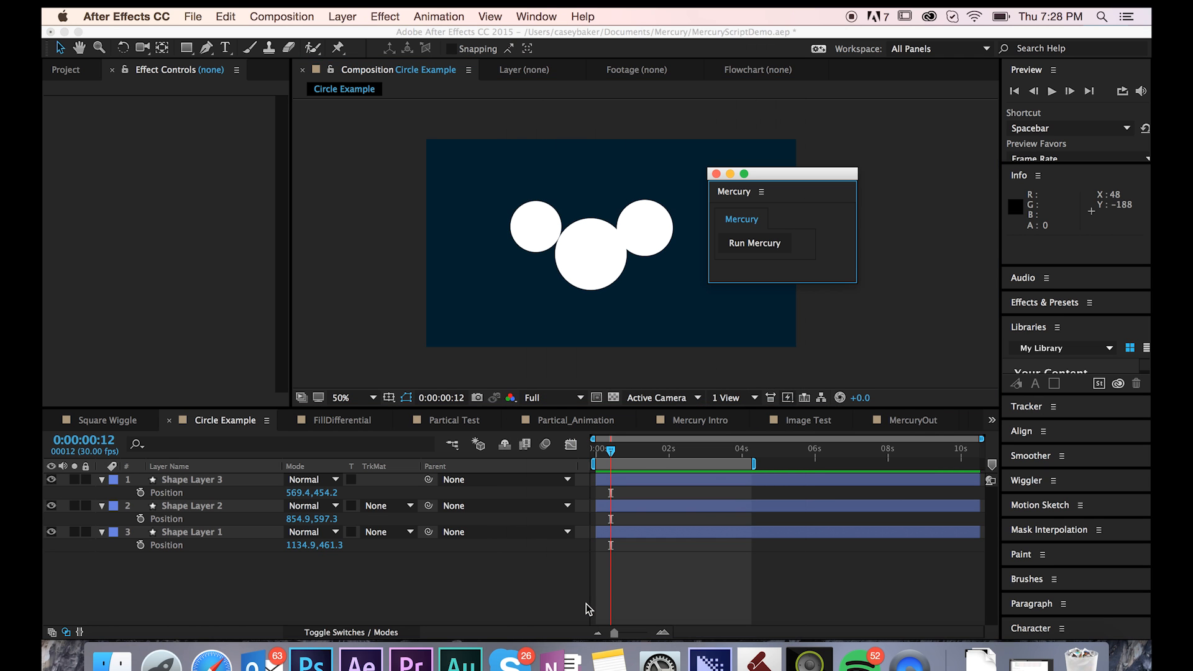
{"action": "mouse_move", "coordinate": [777, 309]}
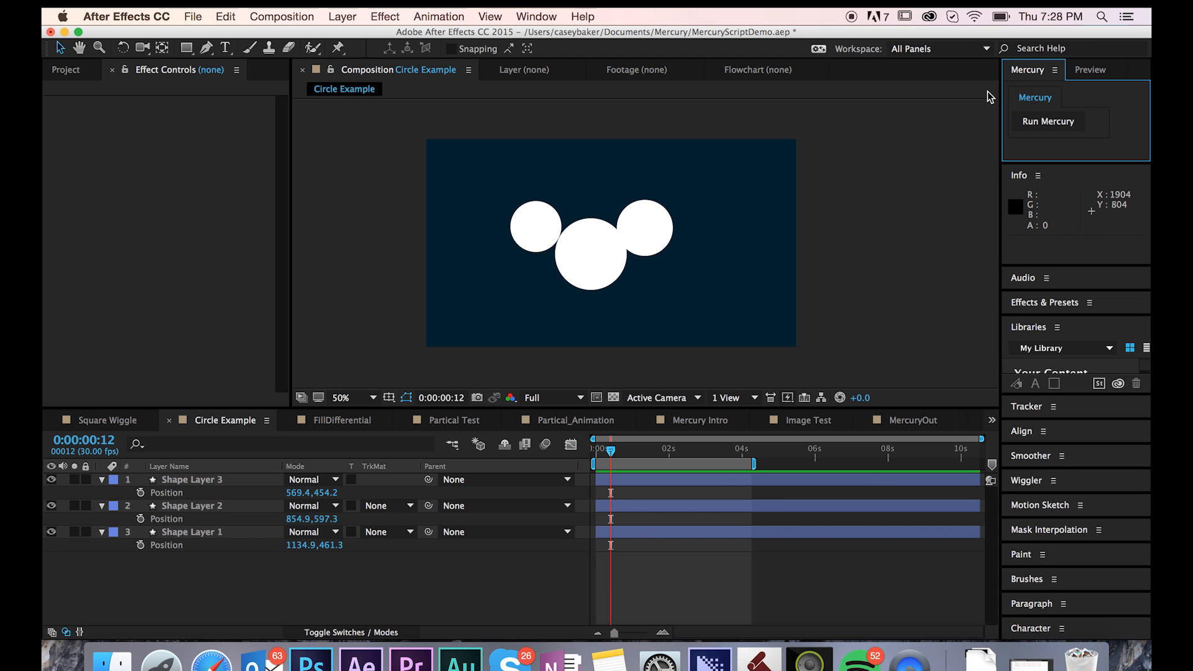
{"action": "left_click", "coordinate": [1048, 122]}
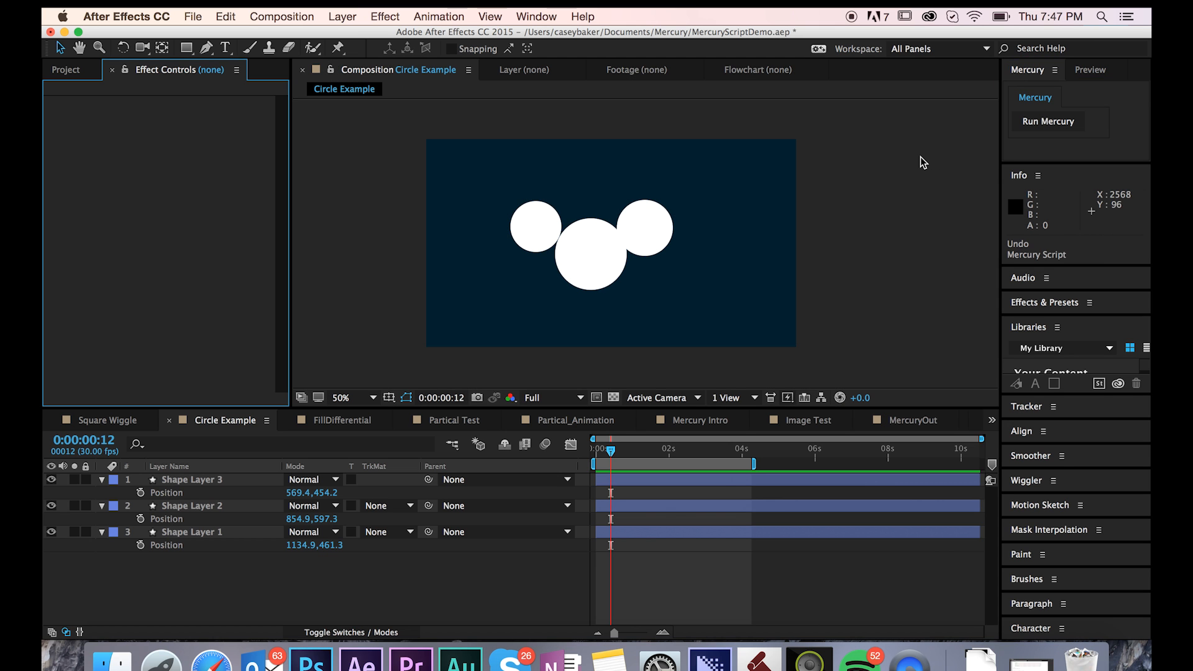
{"action": "mouse_move", "coordinate": [1022, 130]}
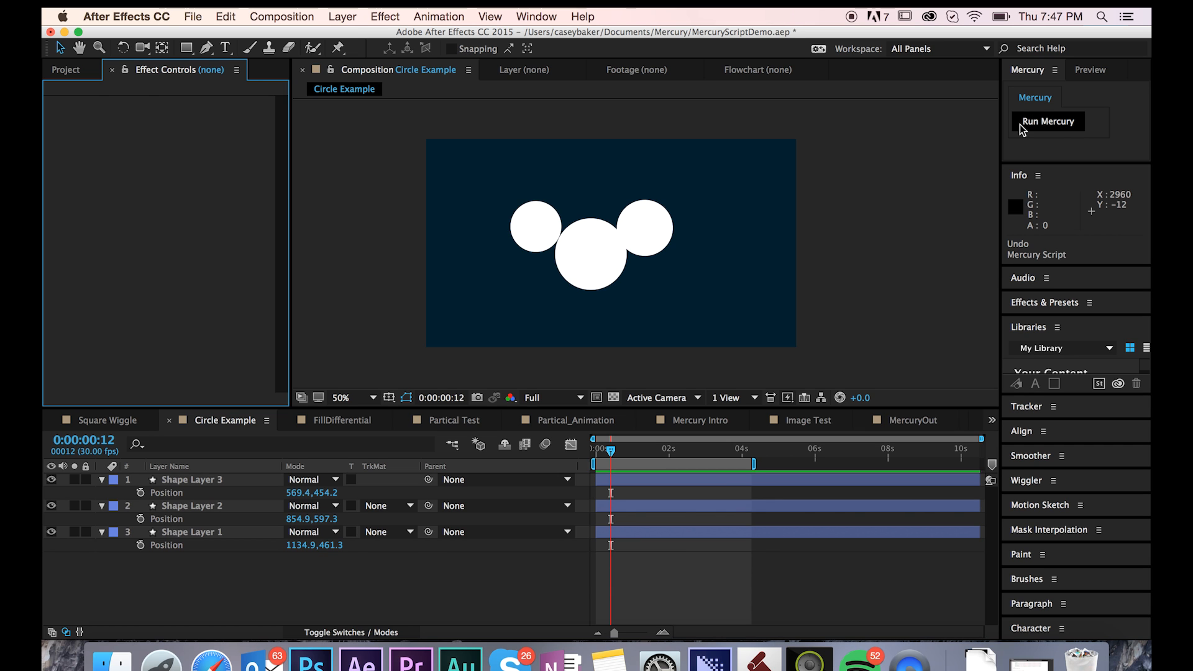
Run Mercury, drag Shape Layer 3 to the blob's lower right, and select Mercury Control Null
{"action": "left_click", "coordinate": [1047, 121]}
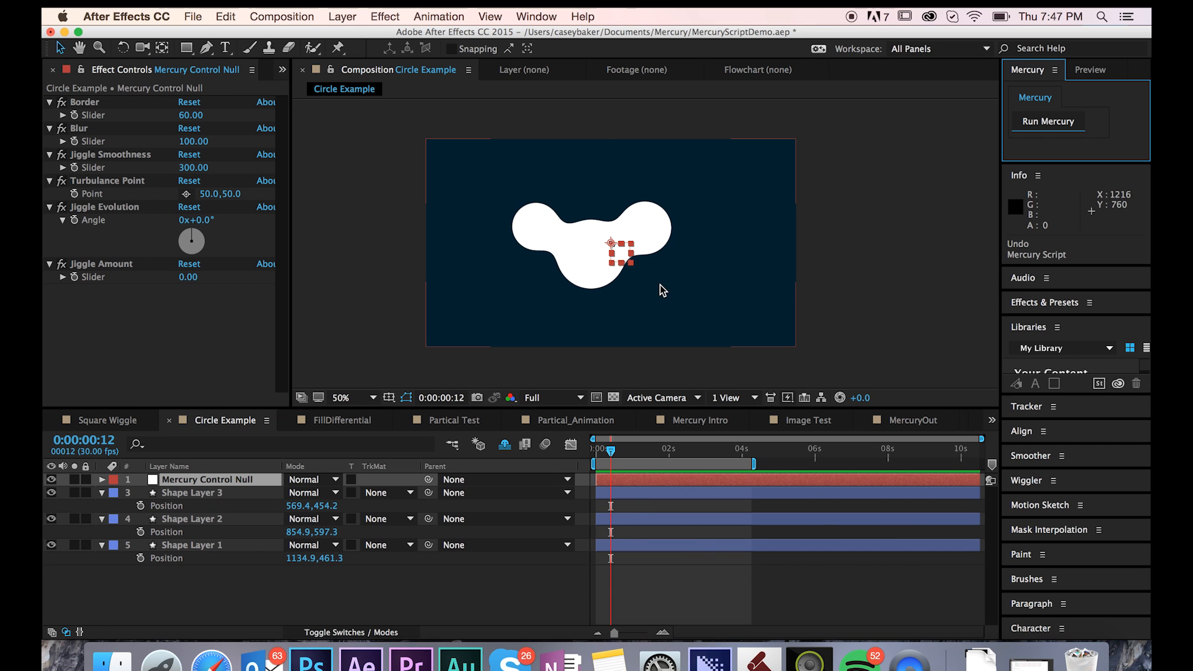
{"action": "mouse_move", "coordinate": [629, 341]}
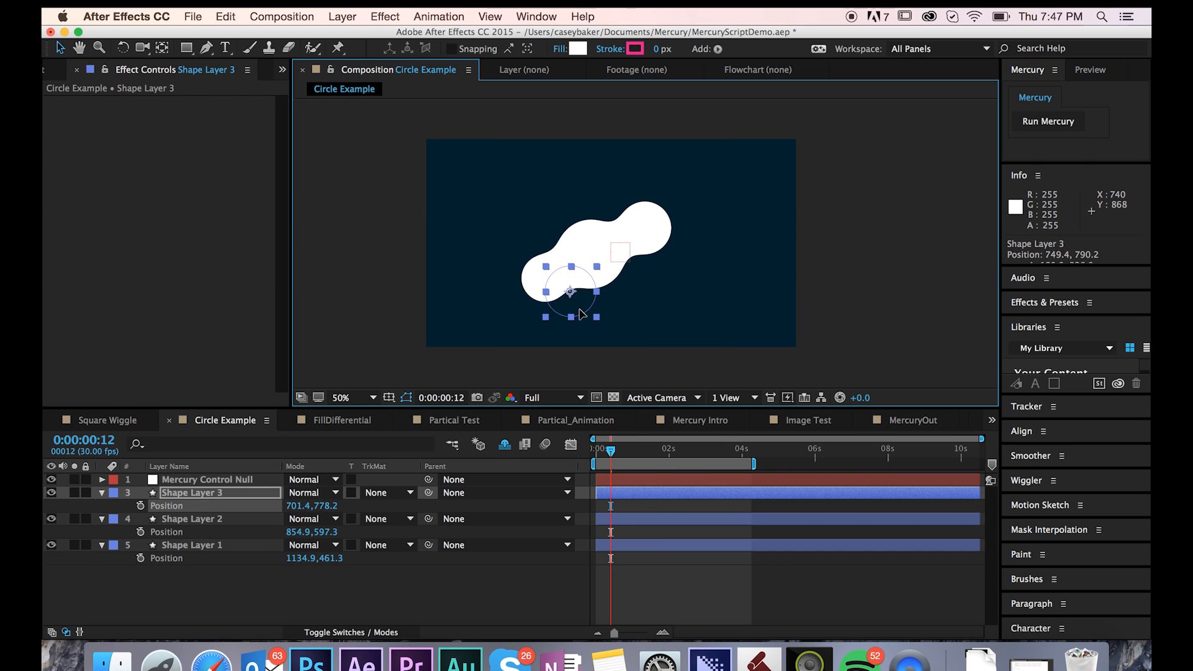
{"action": "left_click_drag", "start_coordinate": [571, 292], "coordinate": [662, 280]}
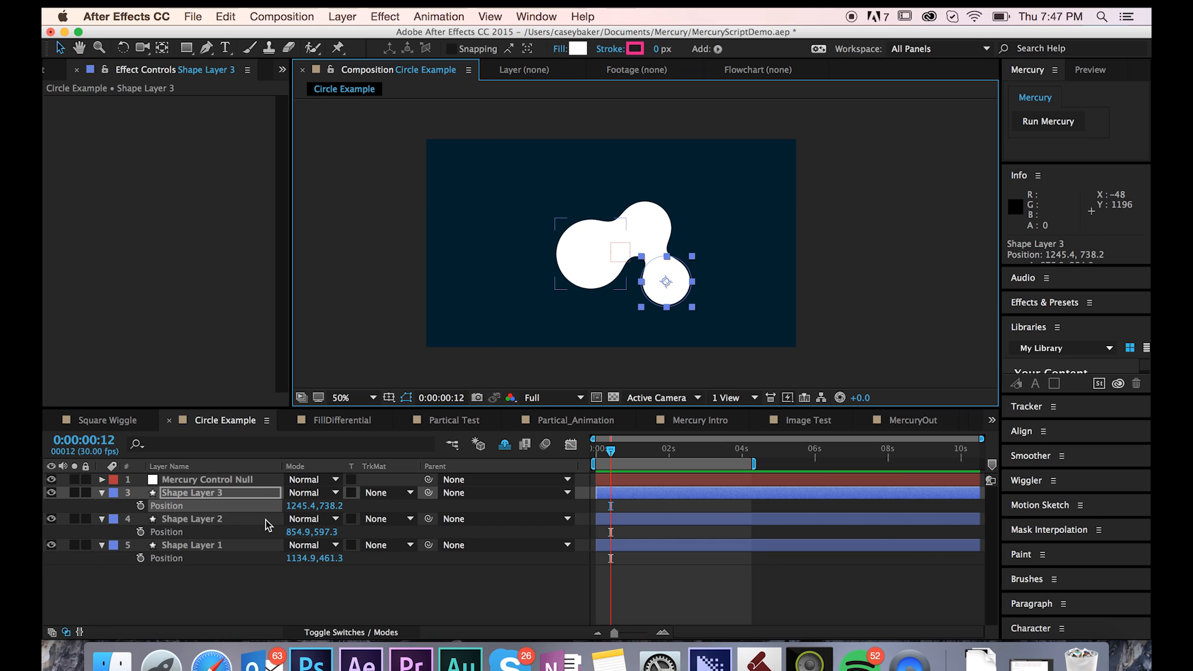
{"action": "left_click", "coordinate": [207, 480]}
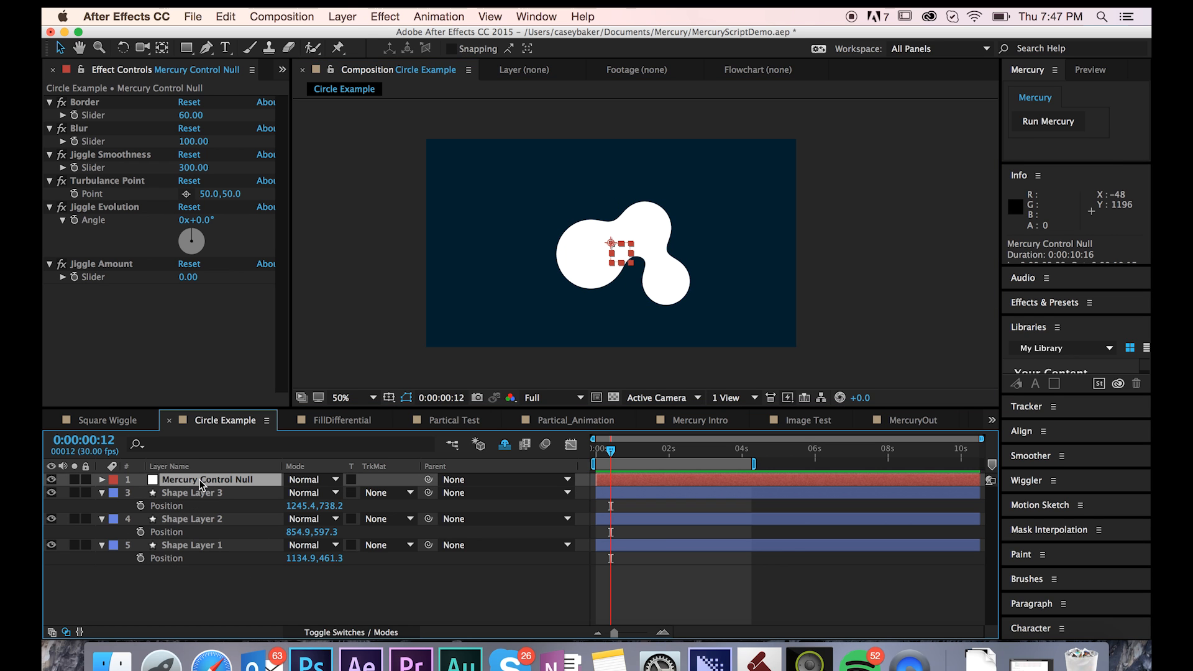
{"action": "mouse_move", "coordinate": [257, 297]}
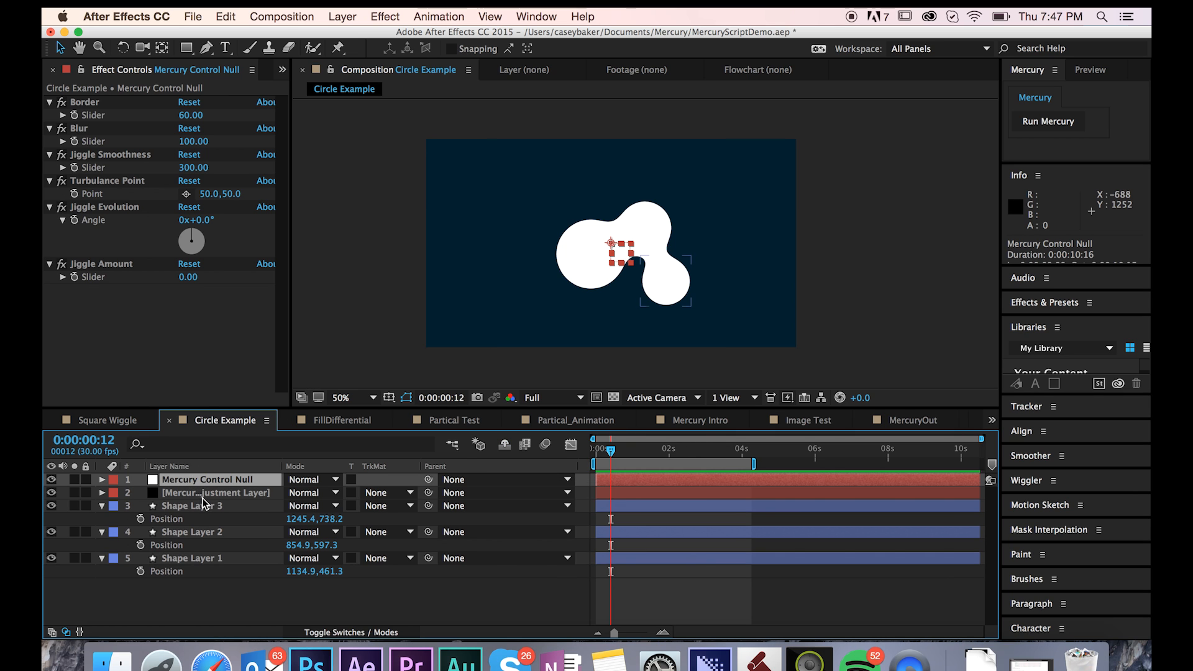
Turn off Shy to reveal the Mercury Adjustment Layer, then select it
{"action": "left_click", "coordinate": [214, 493]}
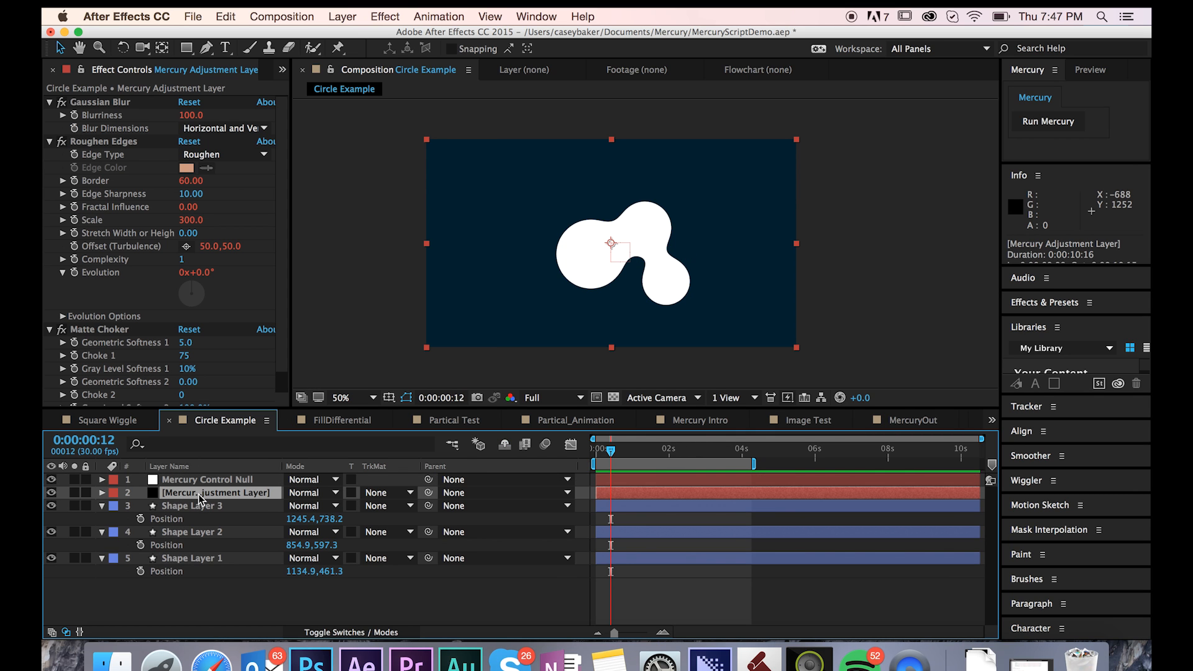
{"action": "left_click", "coordinate": [207, 480]}
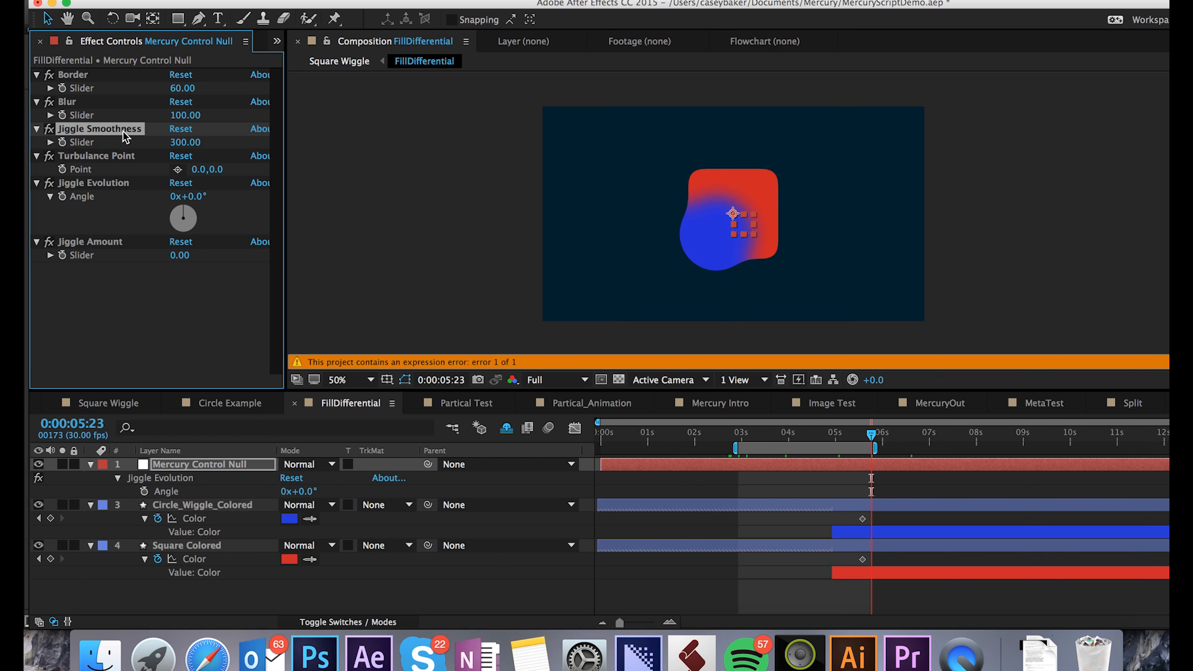
Select the Jiggle Amount effect in Effect Controls
{"action": "left_click", "coordinate": [92, 182]}
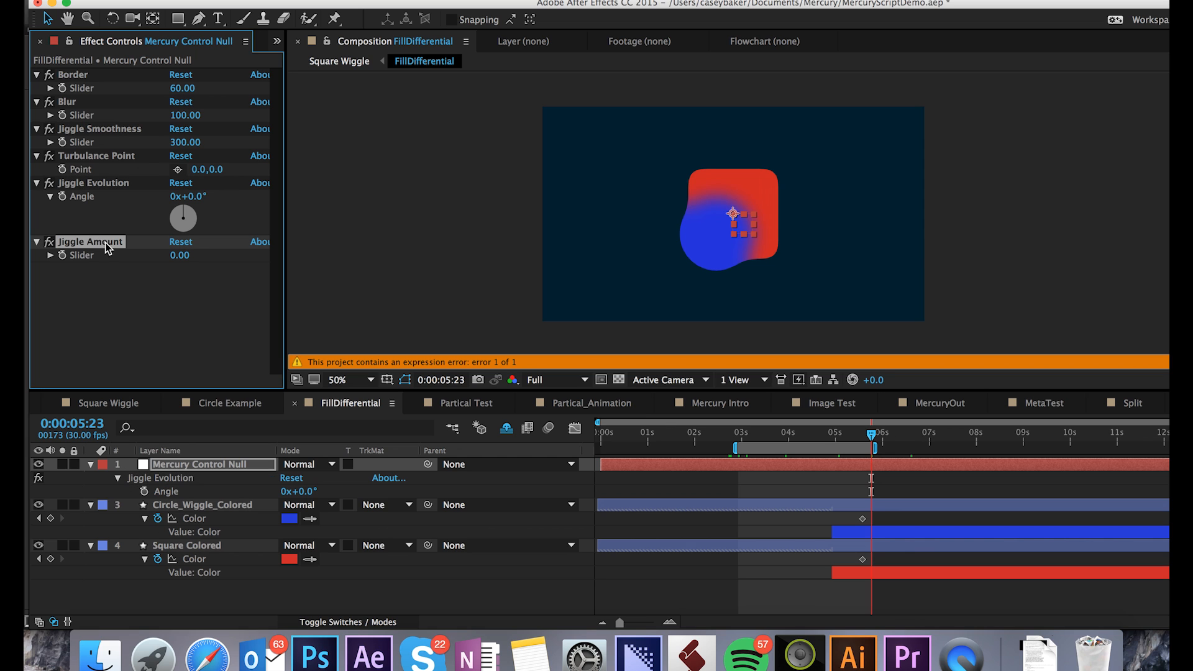
{"action": "mouse_move", "coordinate": [175, 268]}
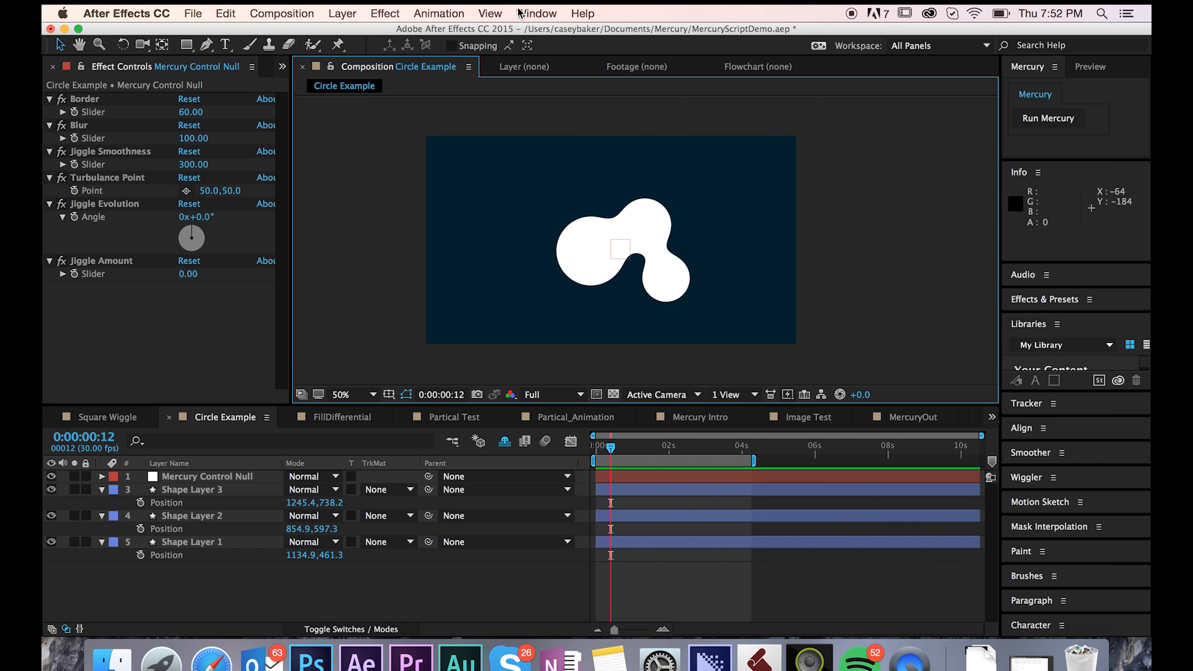
{"action": "mouse_move", "coordinate": [528, 13]}
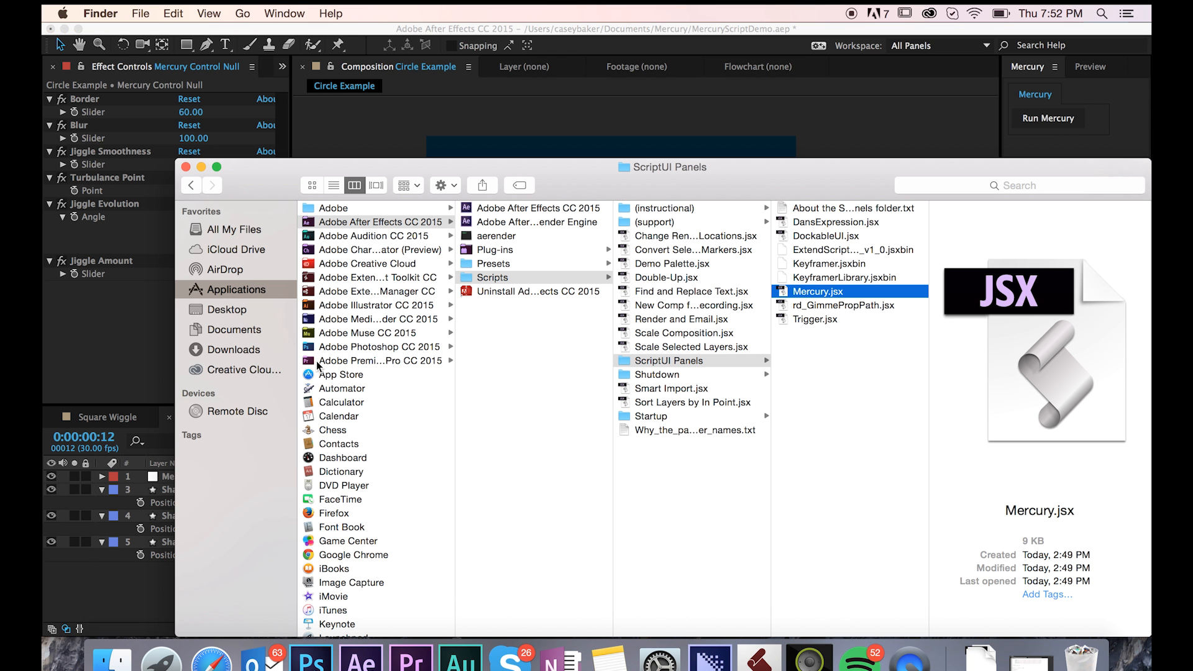
Select Mercury.jsx in Adobe After Effects CC 2015 > Scripts > ScriptUI Panels
{"action": "left_click", "coordinate": [493, 277]}
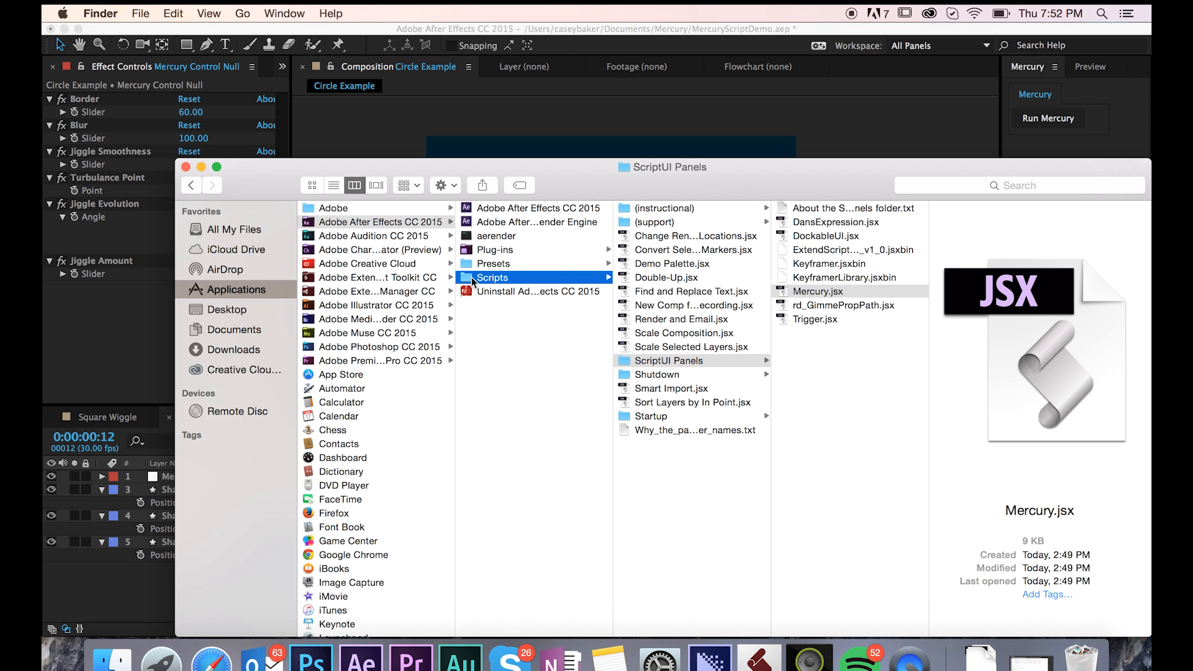
{"action": "left_click", "coordinate": [668, 360]}
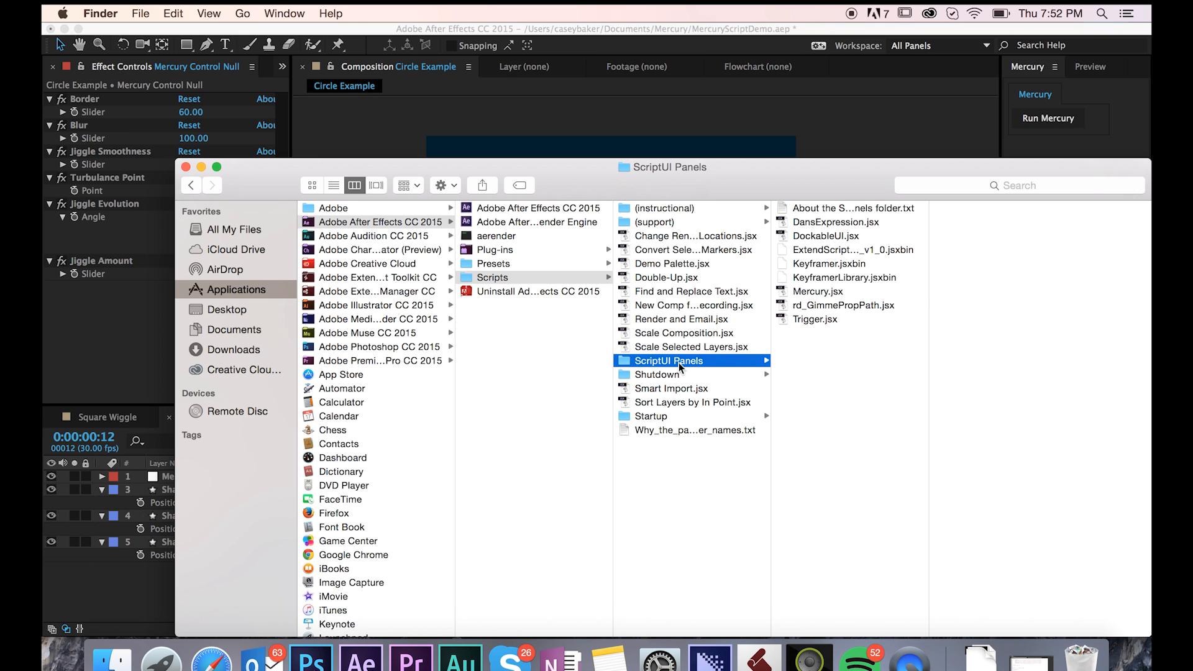
{"action": "left_click", "coordinate": [818, 291]}
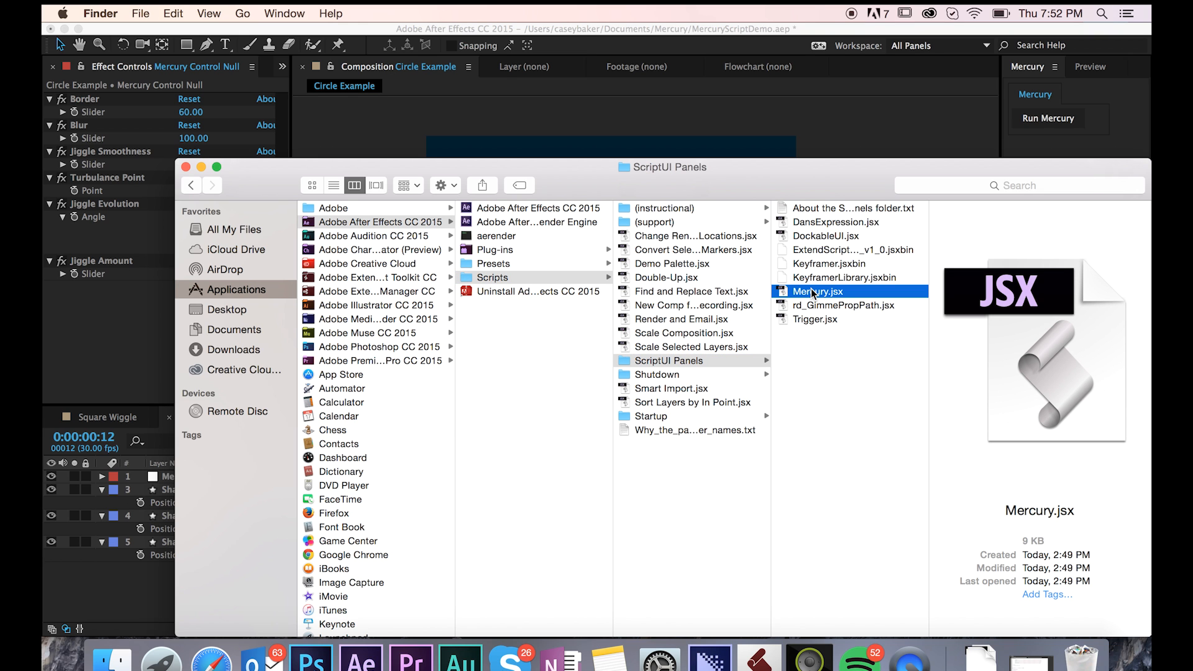